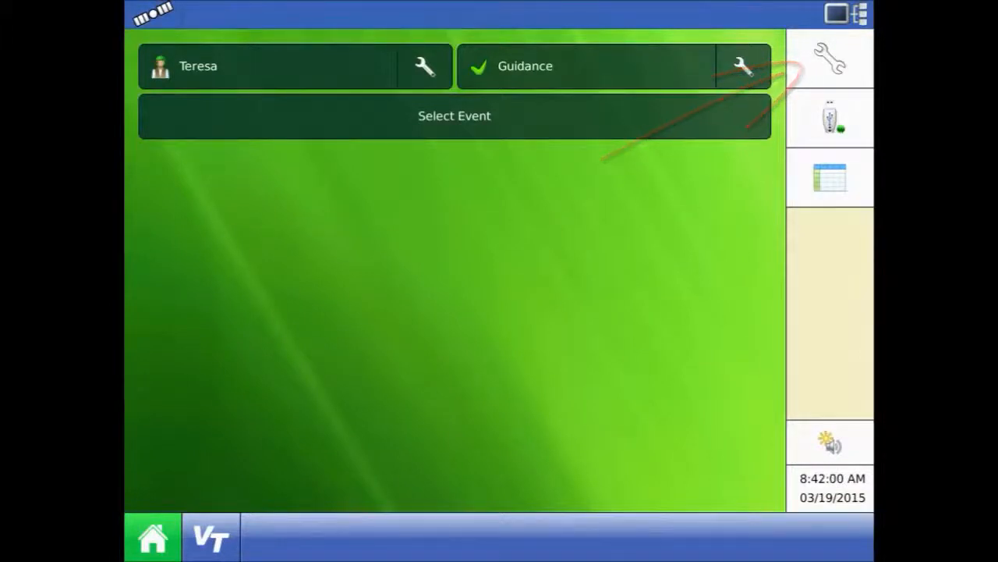
Start a new Harvest operating configuration from Configuration Setup, reaching the combine wizard.
left_click(742, 66)
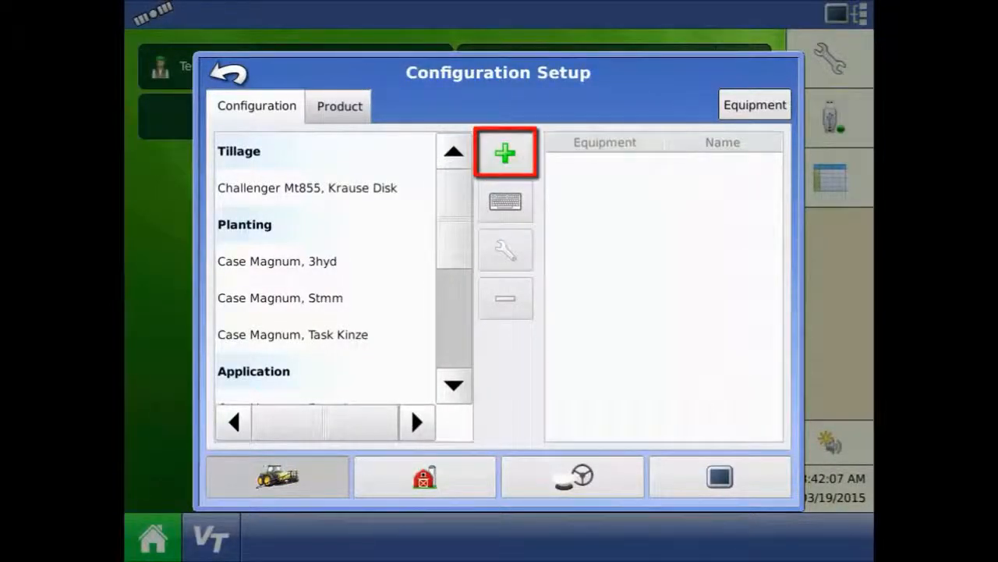
left_click(504, 152)
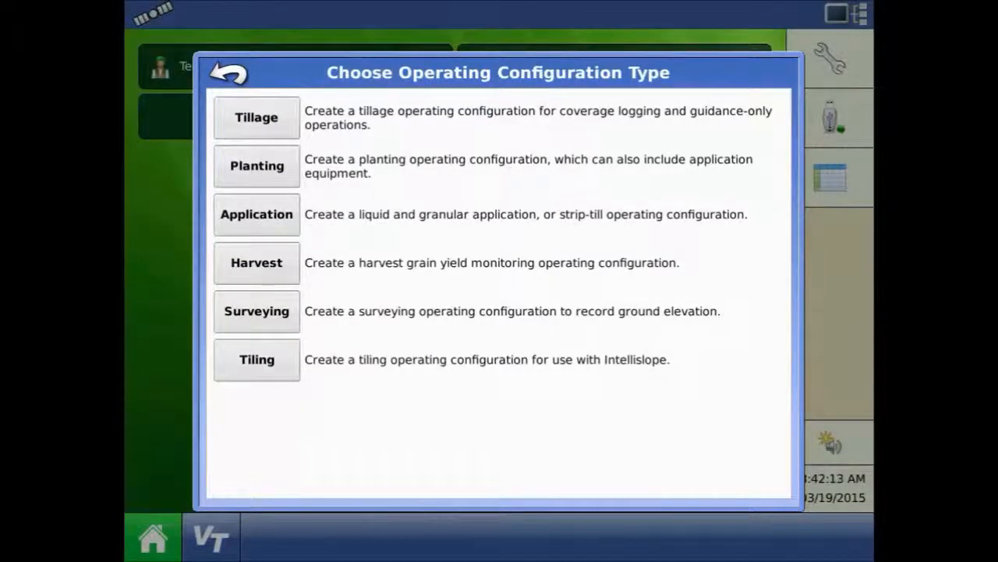
left_click(256, 262)
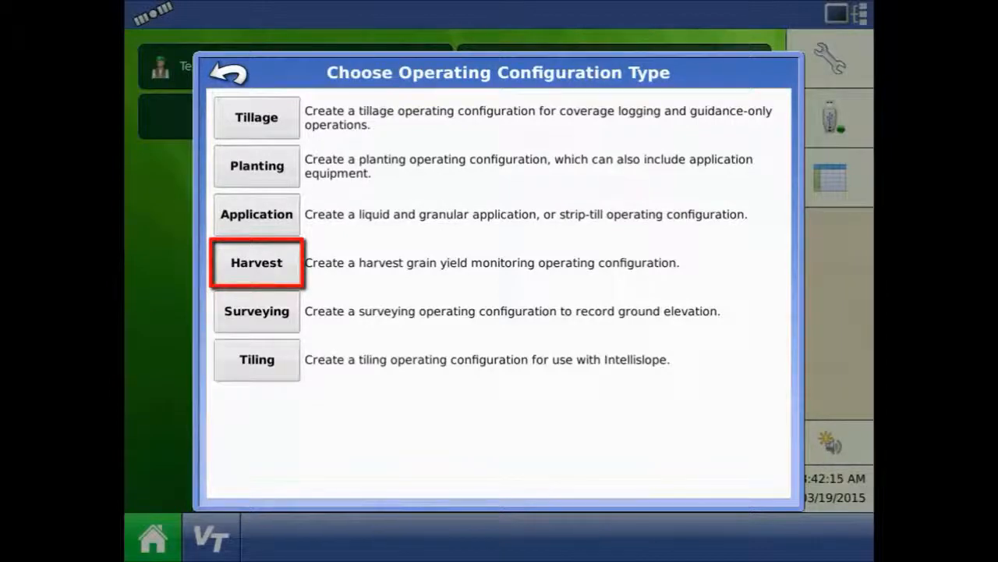
left_click(256, 263)
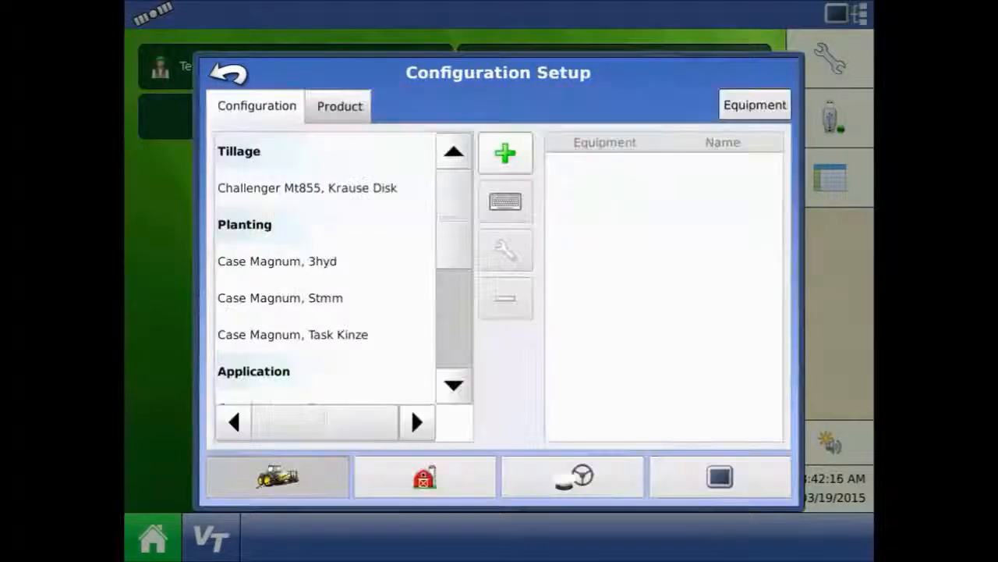
left_click(505, 152)
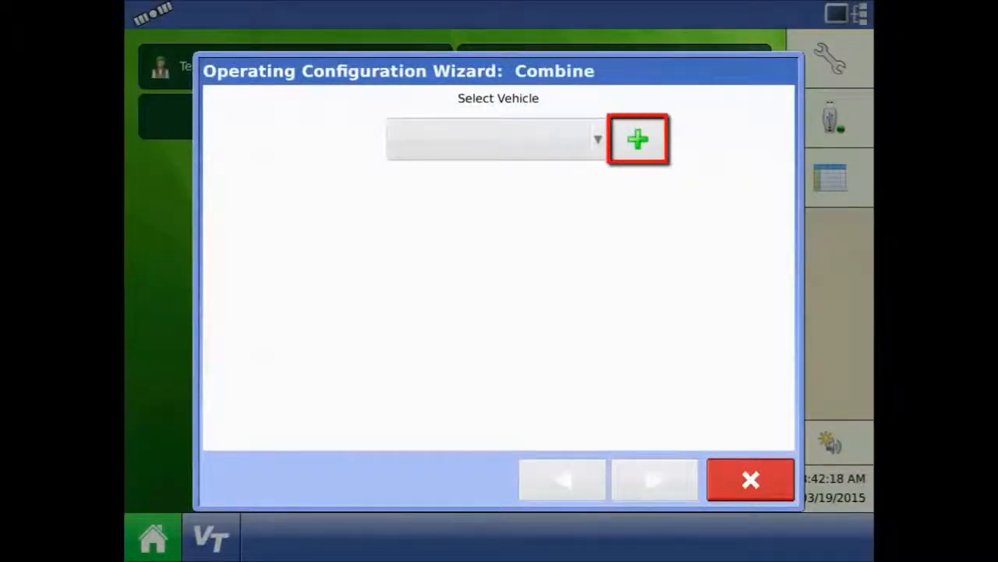
Add a new combine vehicle with make Lexion and model 780.
left_click(638, 139)
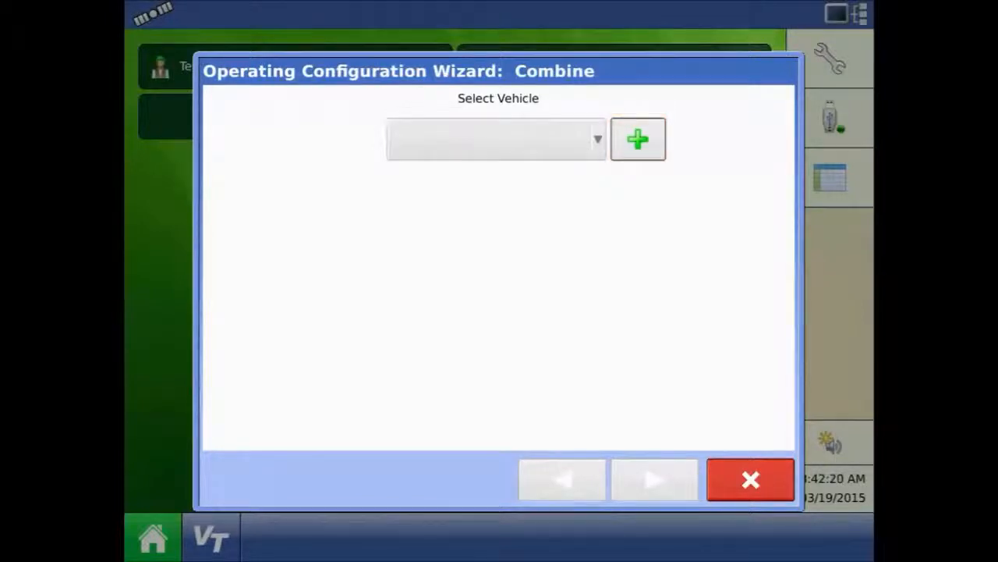
left_click(637, 138)
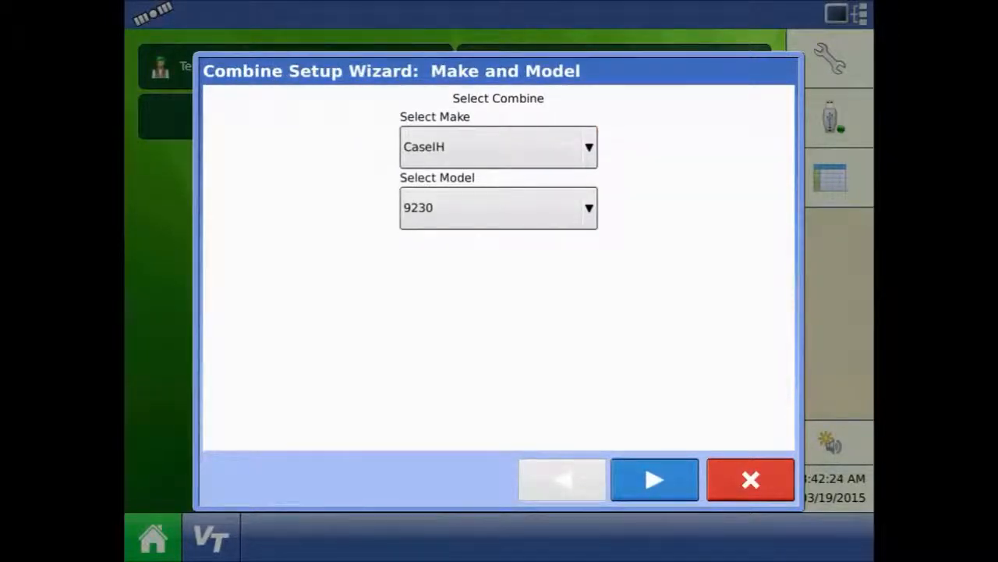
left_click(499, 146)
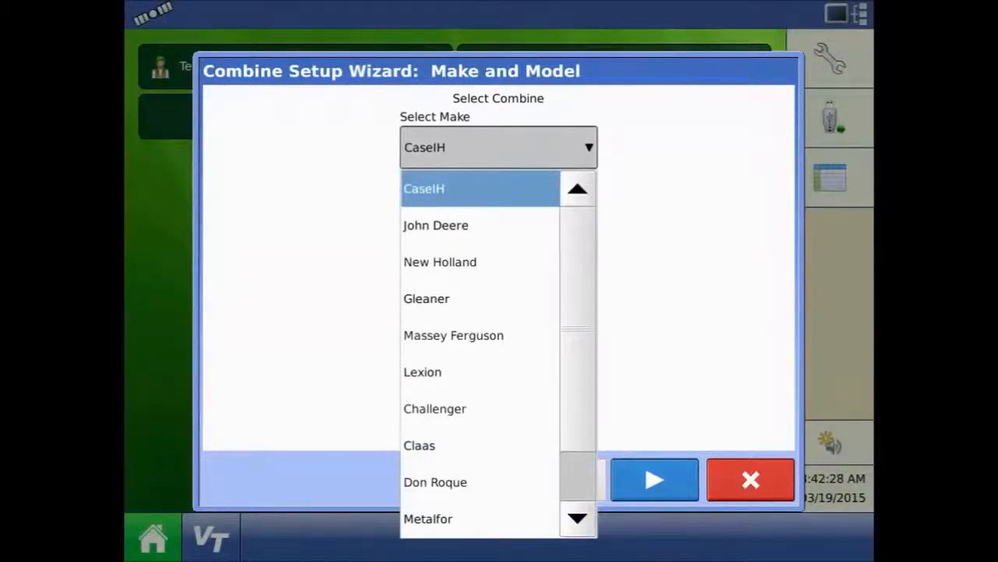
left_click(423, 371)
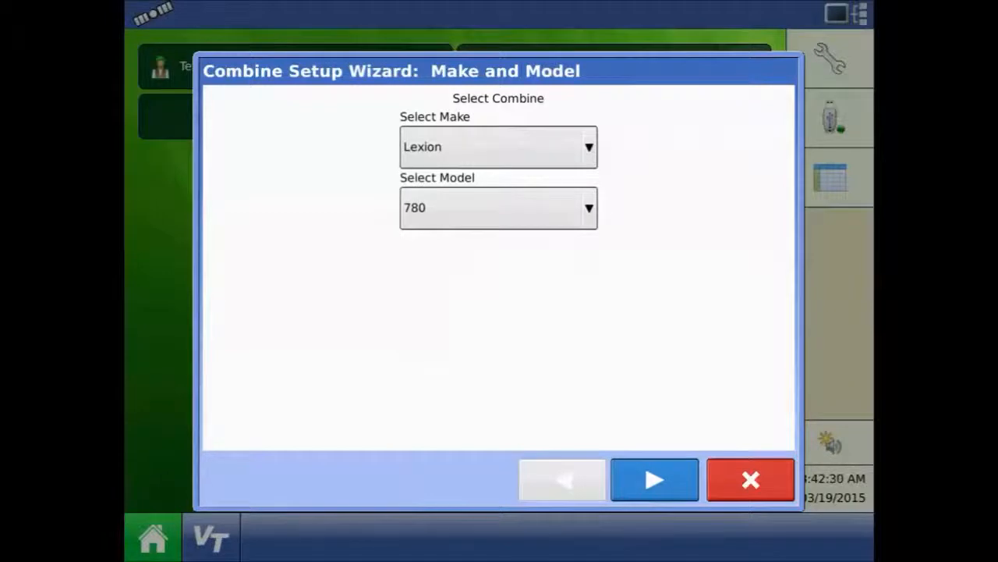
left_click(655, 479)
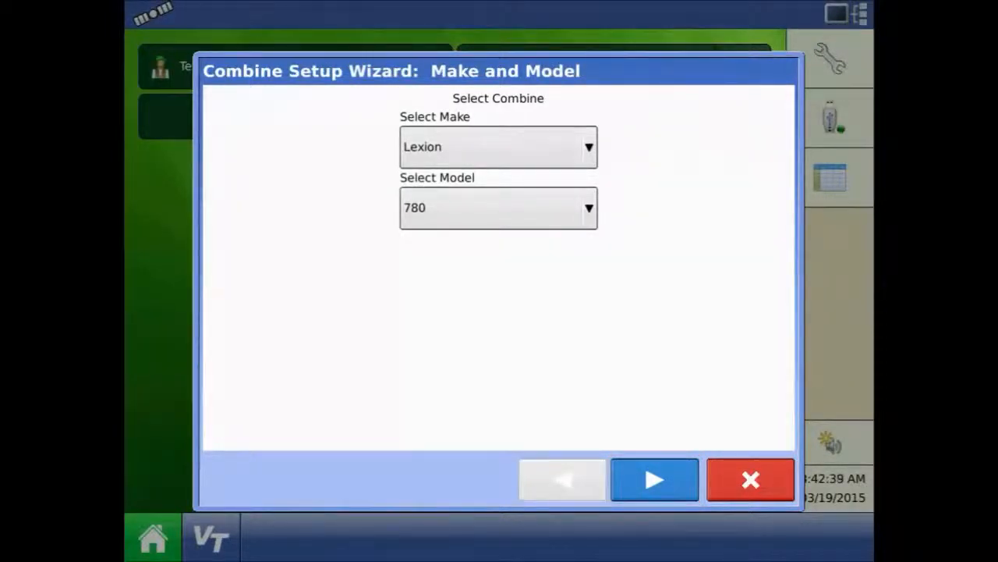
left_click(653, 478)
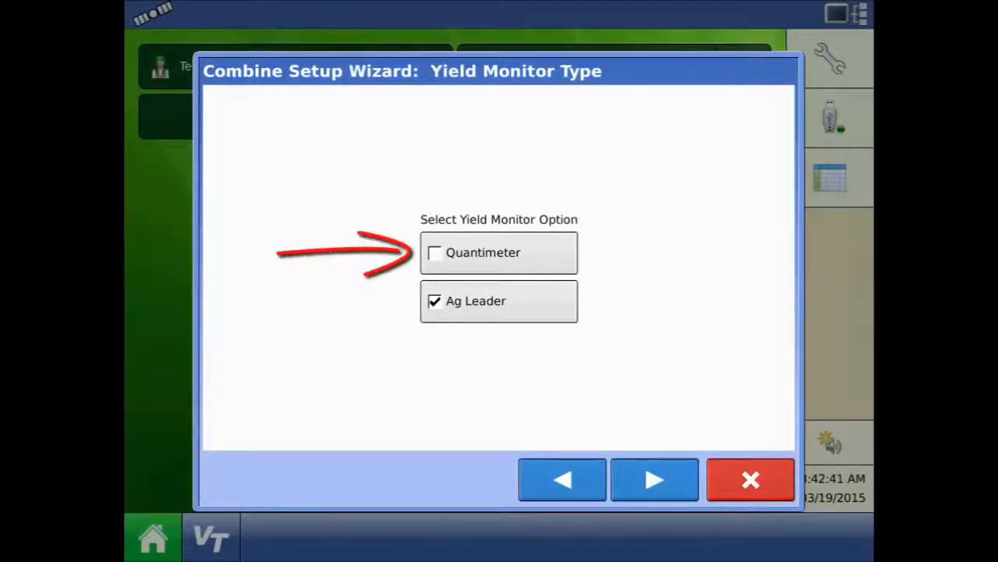
Choose the Quantimeter yield monitor, accept the name Lexion 780, and continue past antenna offsets.
left_click(434, 252)
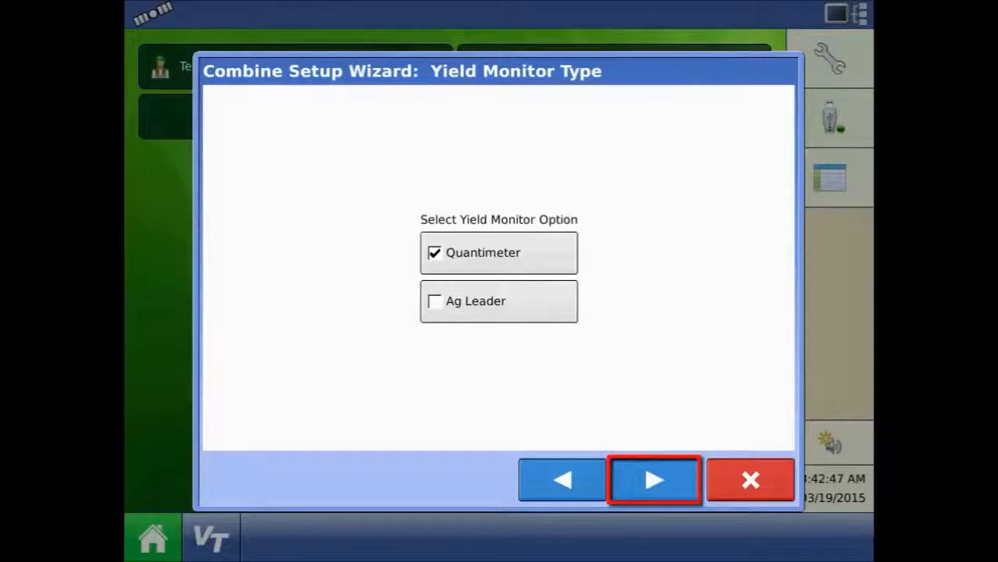
left_click(653, 479)
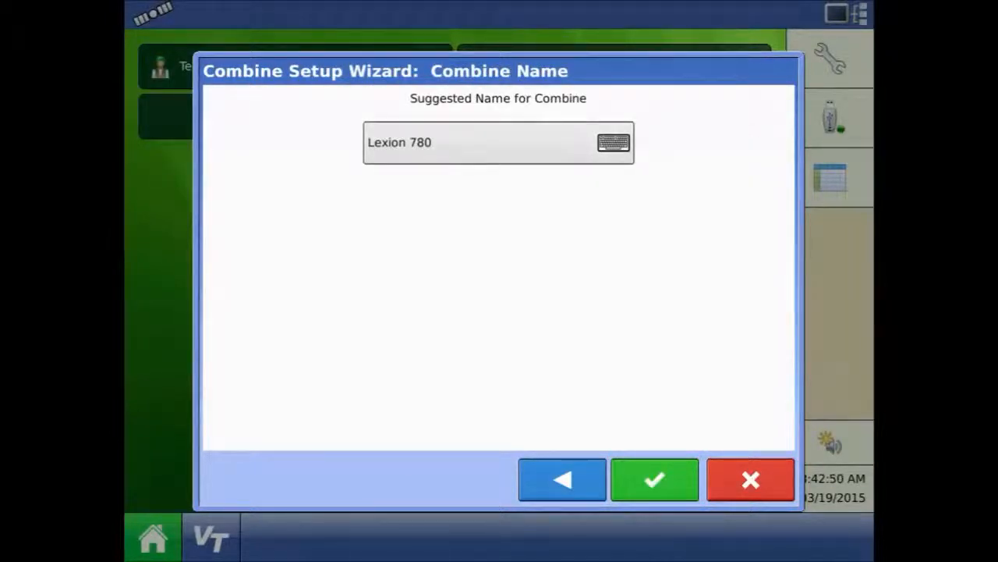
left_click(654, 479)
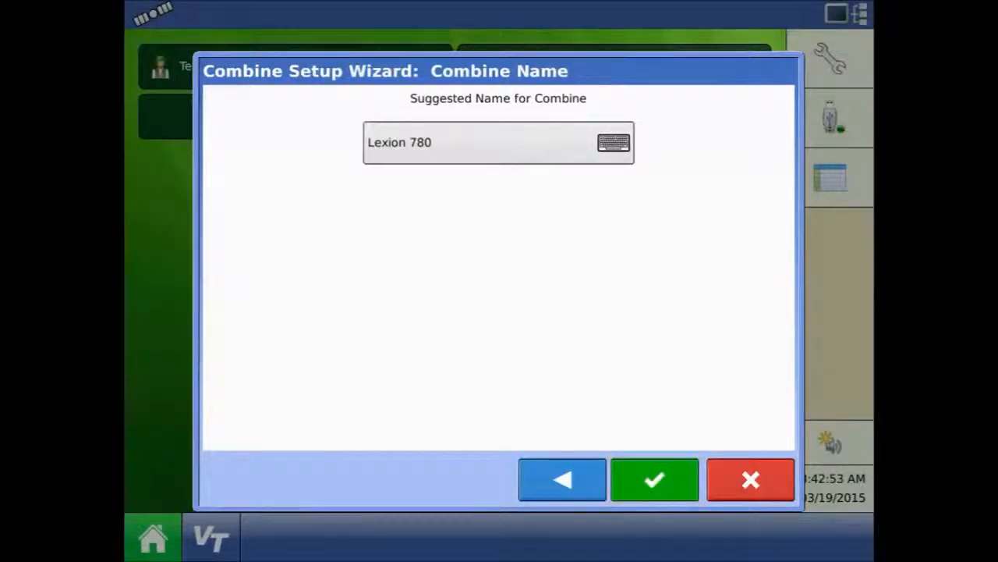
left_click(654, 479)
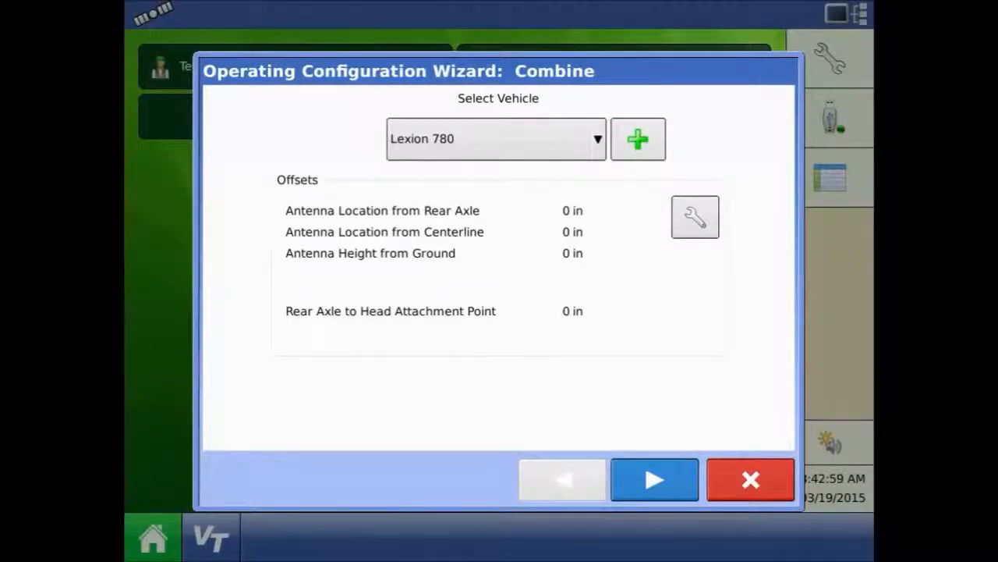
left_click(653, 479)
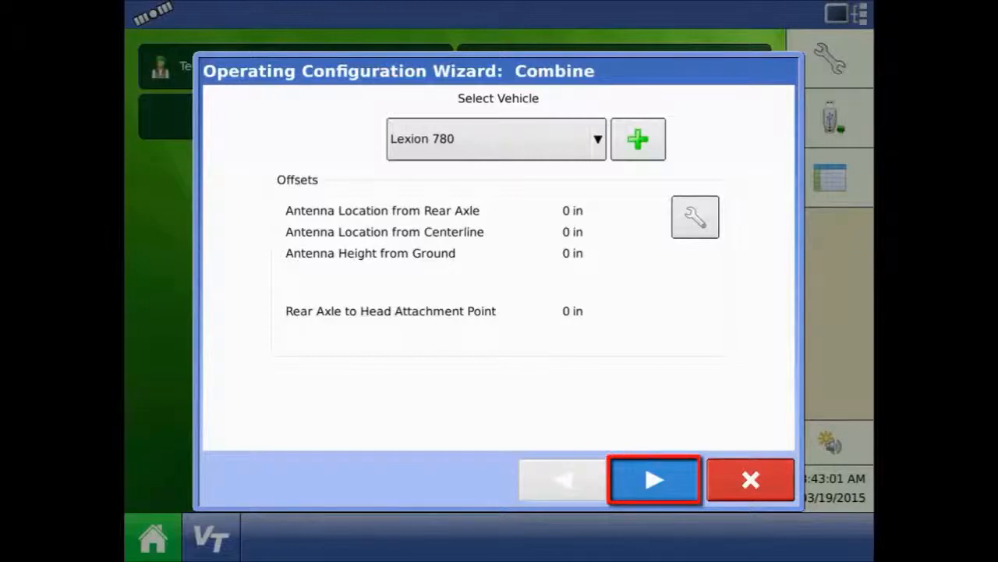
left_click(654, 479)
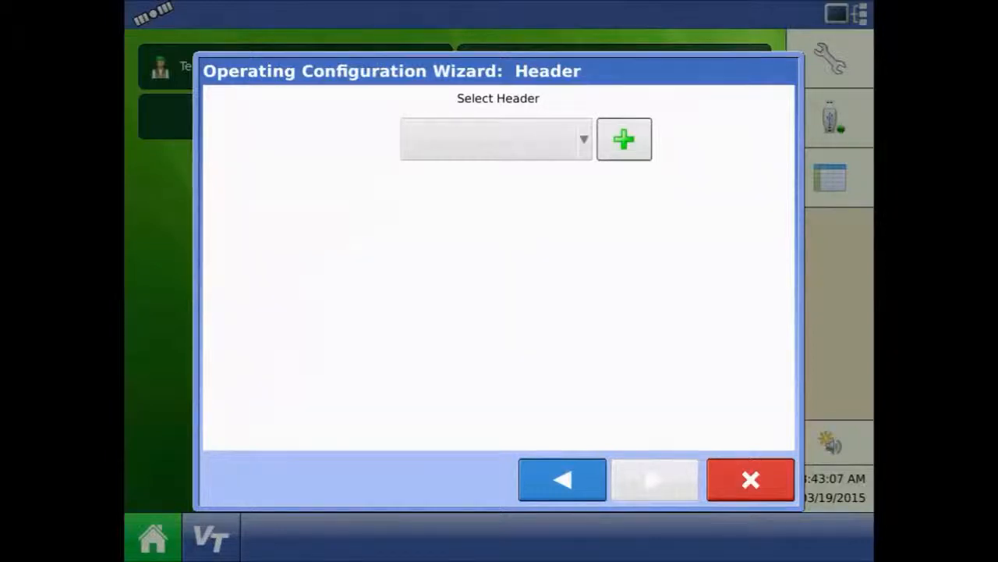
Add a new Platform-type header with a full swath width of 35.5 ft.
left_click(624, 139)
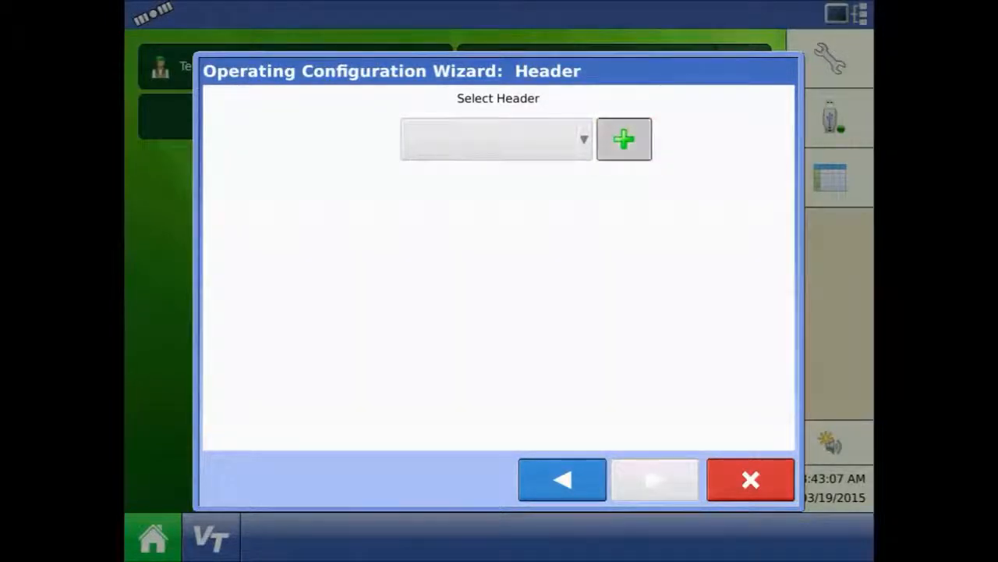
left_click(624, 138)
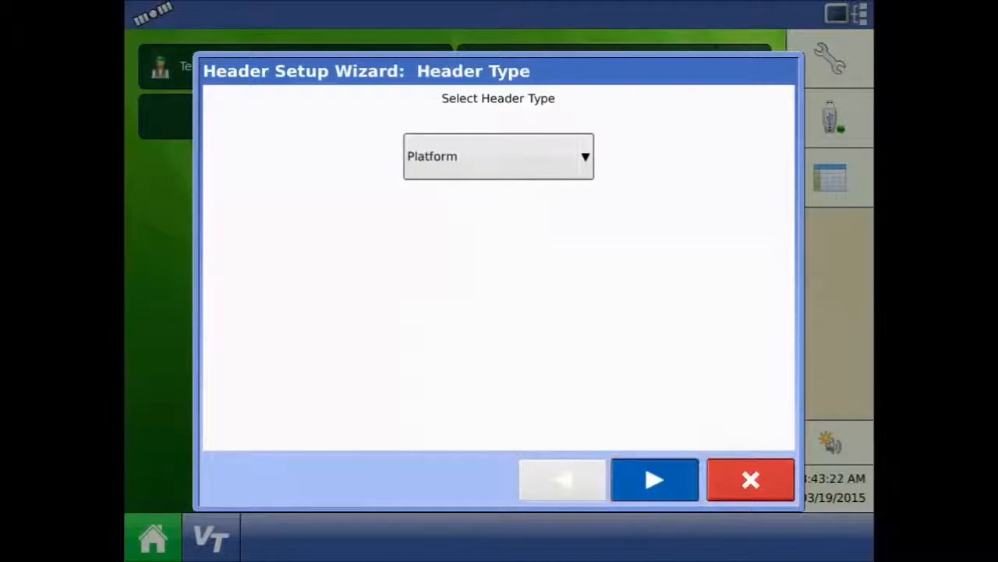
left_click(654, 479)
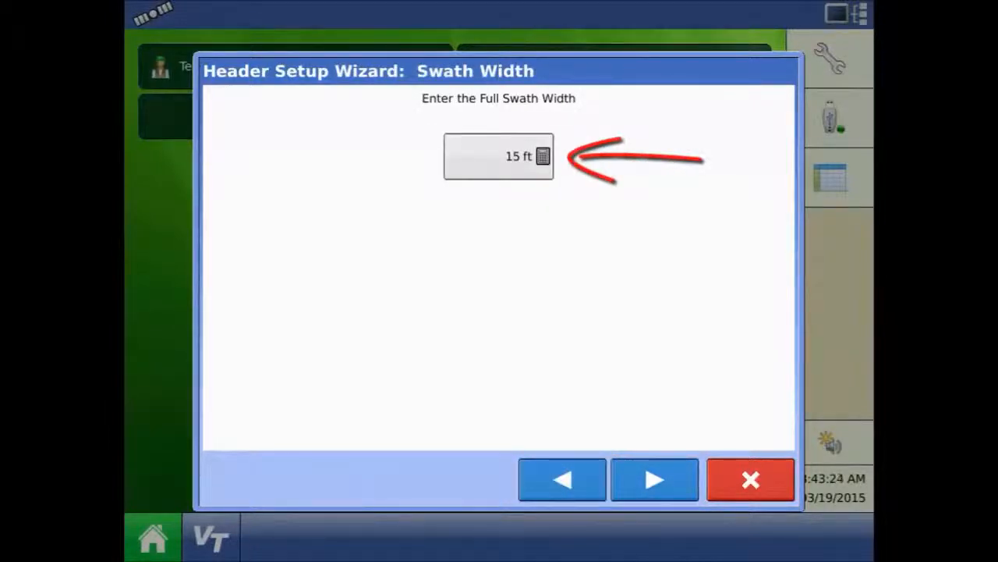
left_click(498, 156)
type("35.5")
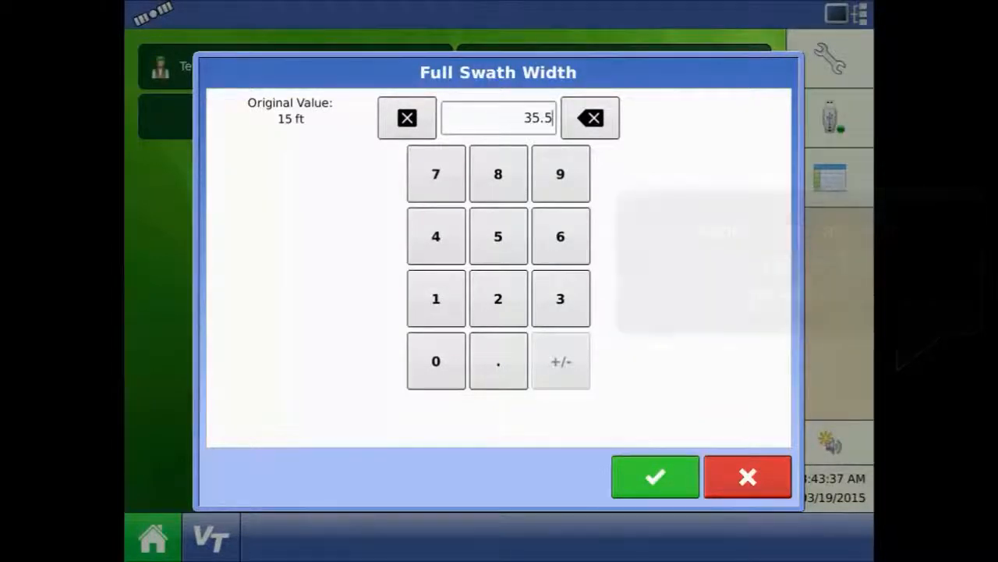
left_click(655, 477)
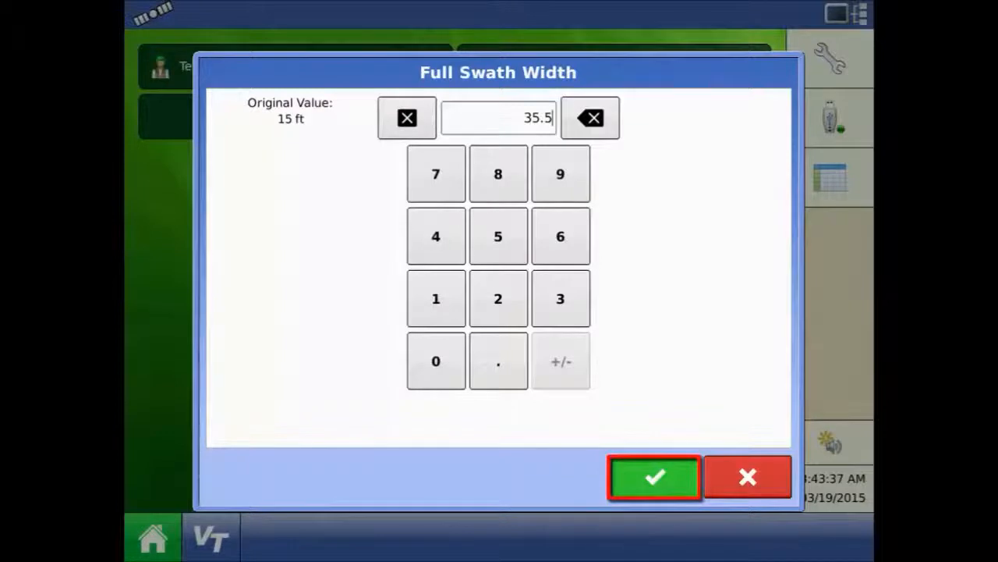
left_click(653, 477)
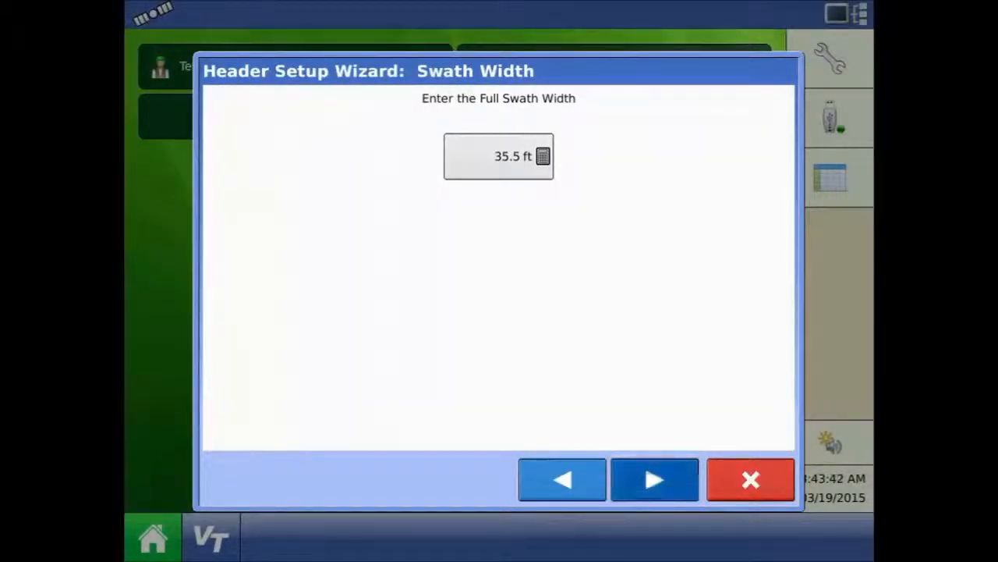
Accept the suggested header name 35.5 ft Platform and continue to the speed source step.
left_click(655, 479)
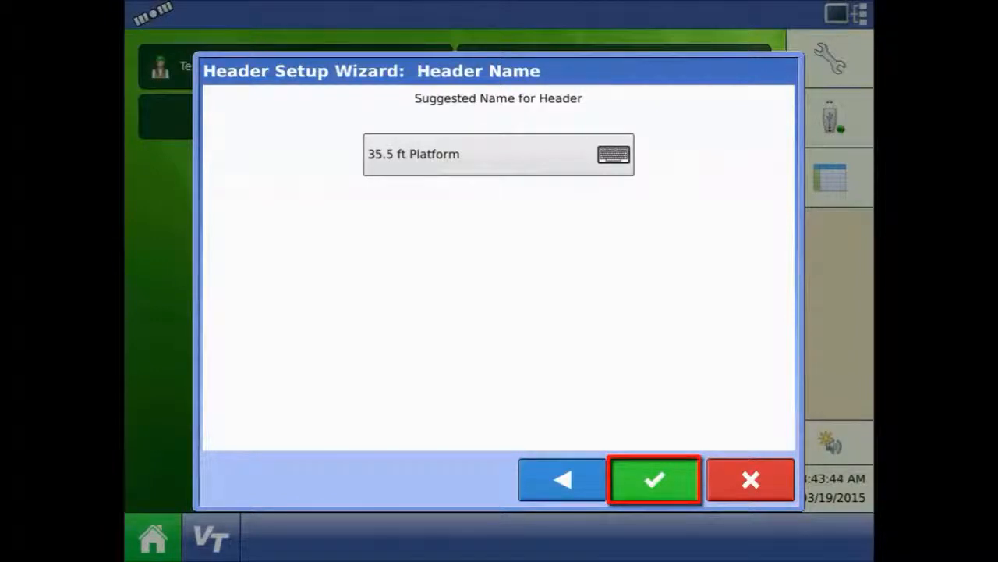
left_click(653, 479)
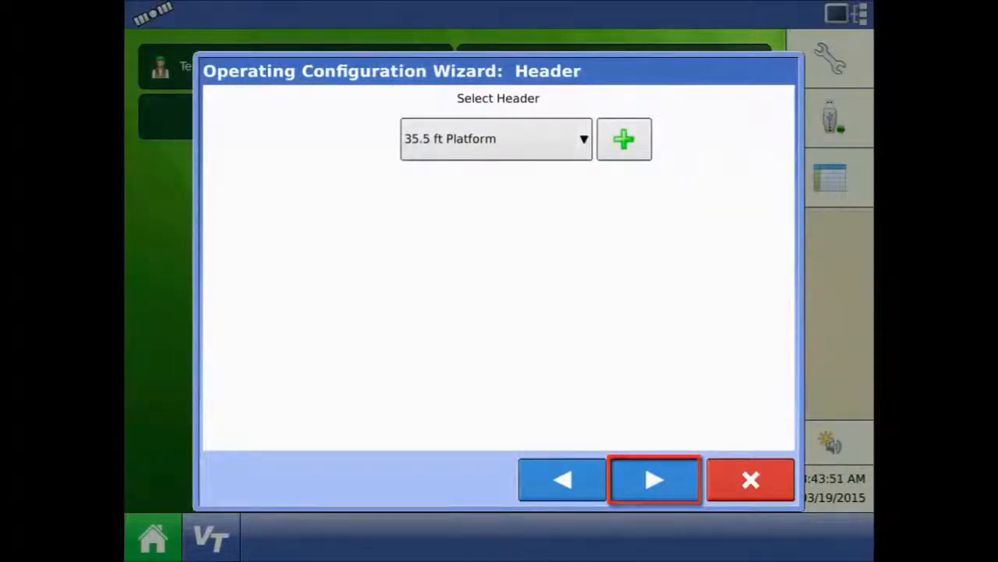
left_click(654, 479)
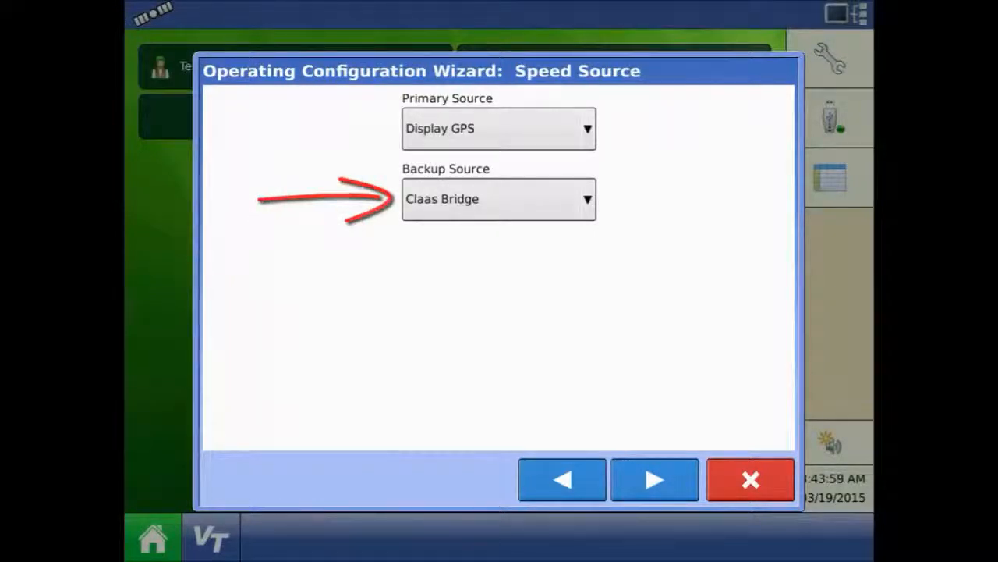
Keep Display GPS primary and Claas Bridge backup speed, then save the configuration as Lexion 780, 35.5 ft Platform.
left_click(654, 479)
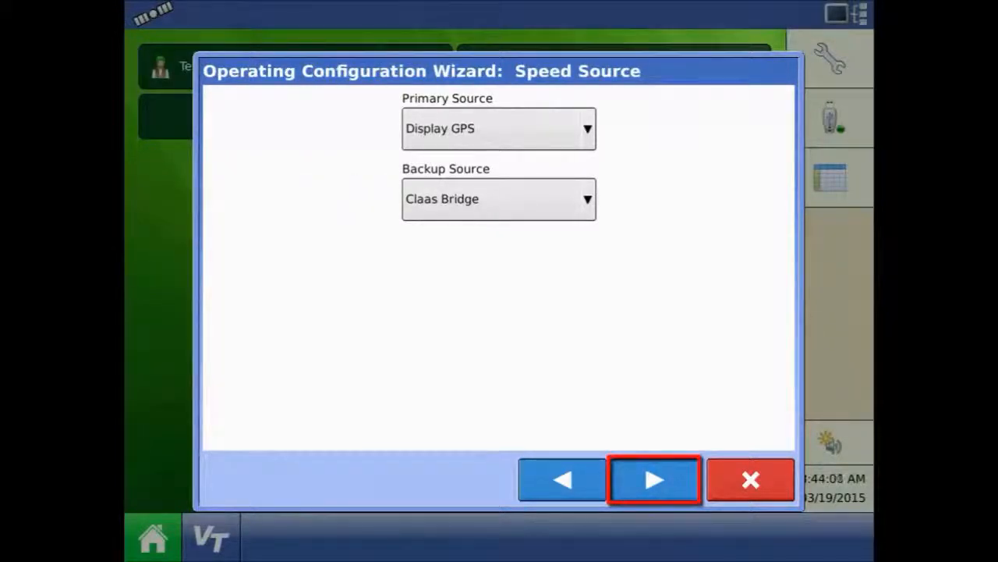
left_click(654, 479)
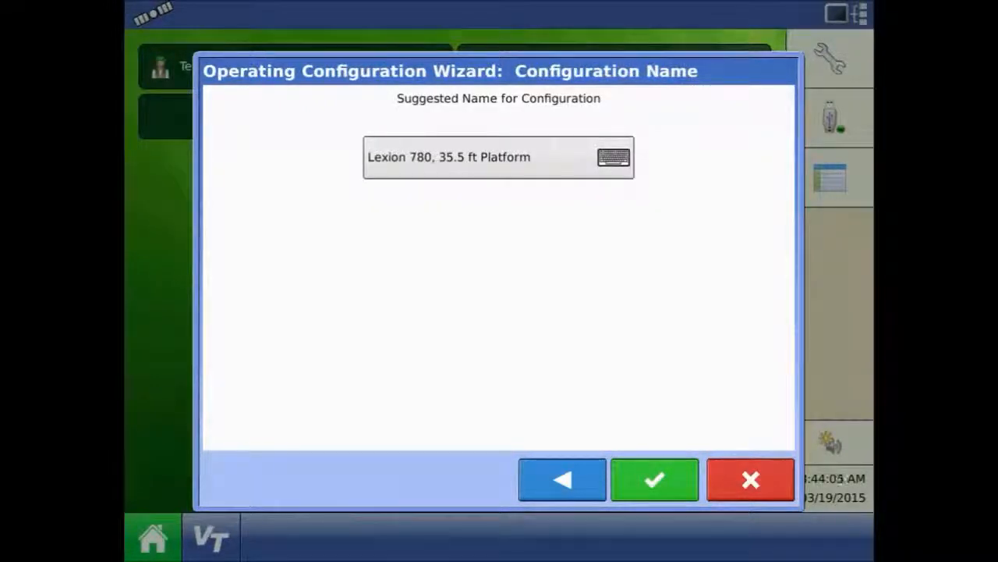
left_click(655, 479)
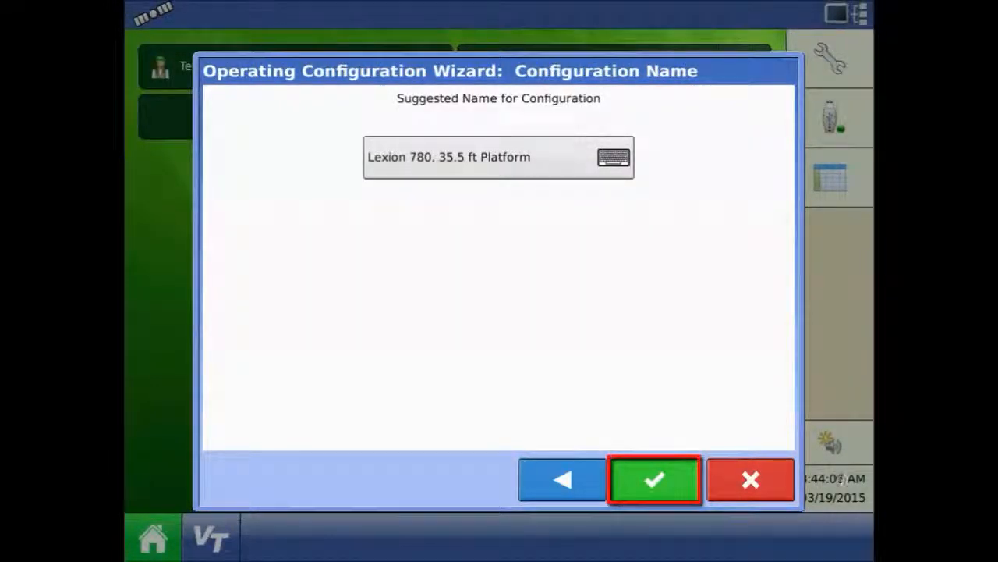
left_click(654, 479)
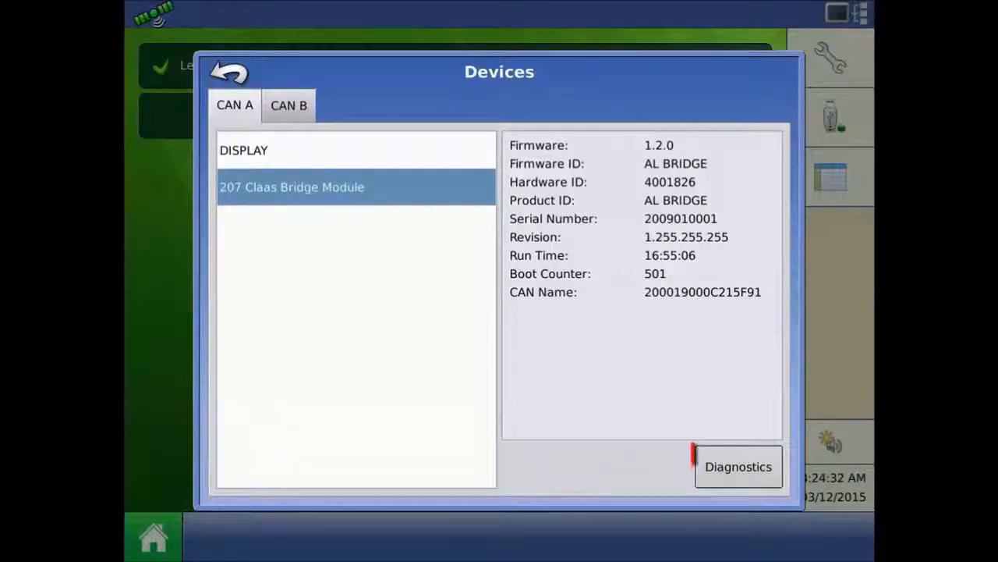
Show Grain Harvest Diagnostics for the 207 Claas Bridge Module with header width and grain type.
left_click(737, 466)
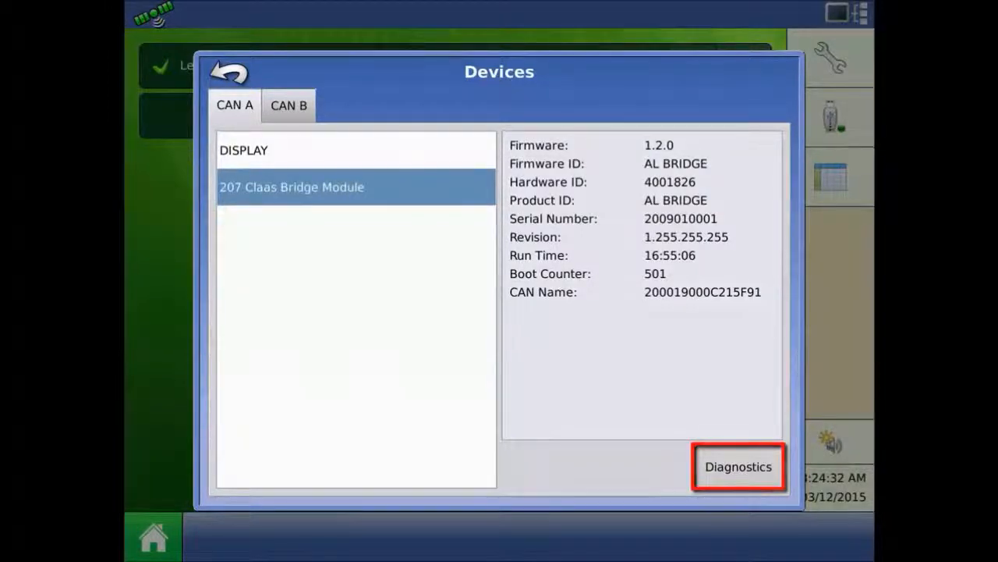
left_click(737, 466)
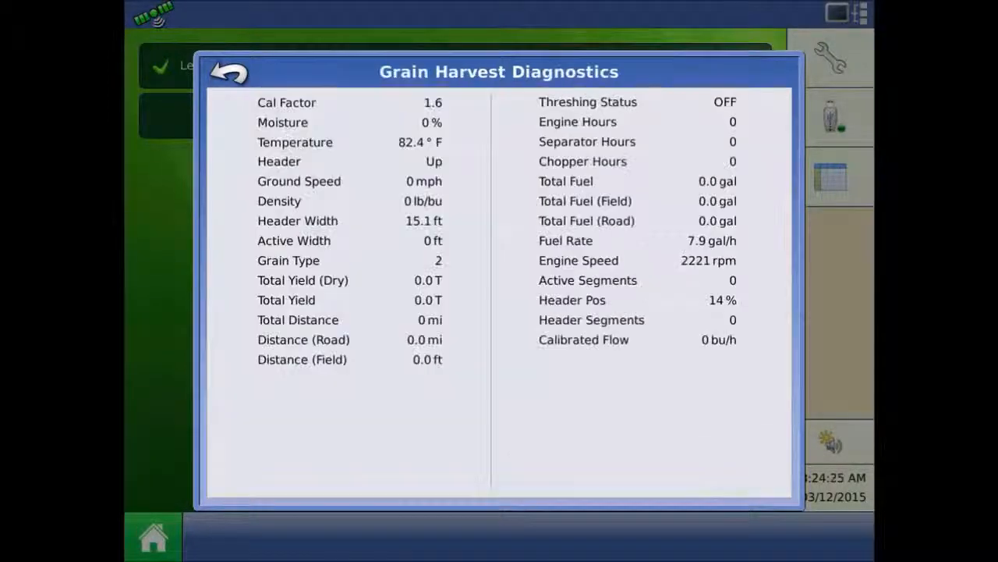